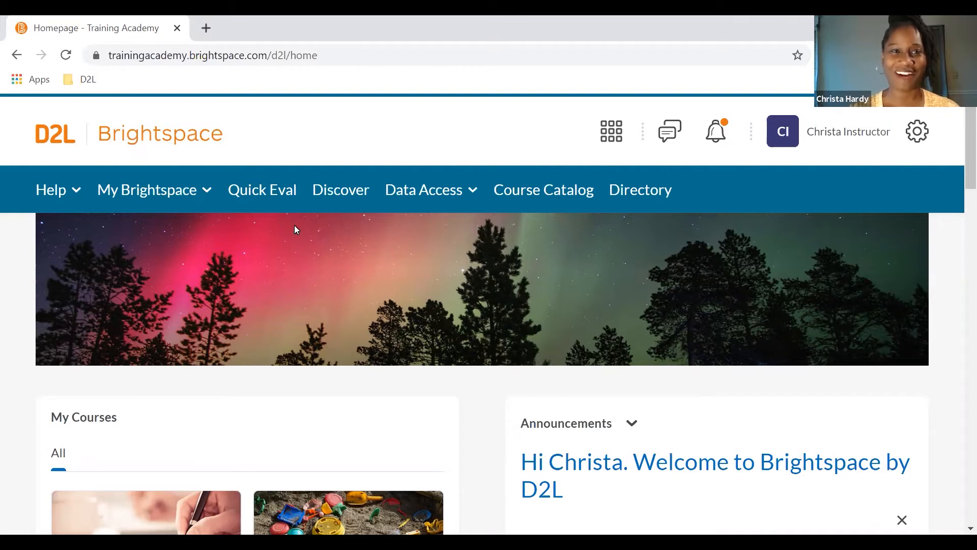
Step: Go from the Brightspace homepage to the Quick Eval submissions list
{"action": "left_click", "coordinate": [262, 189]}
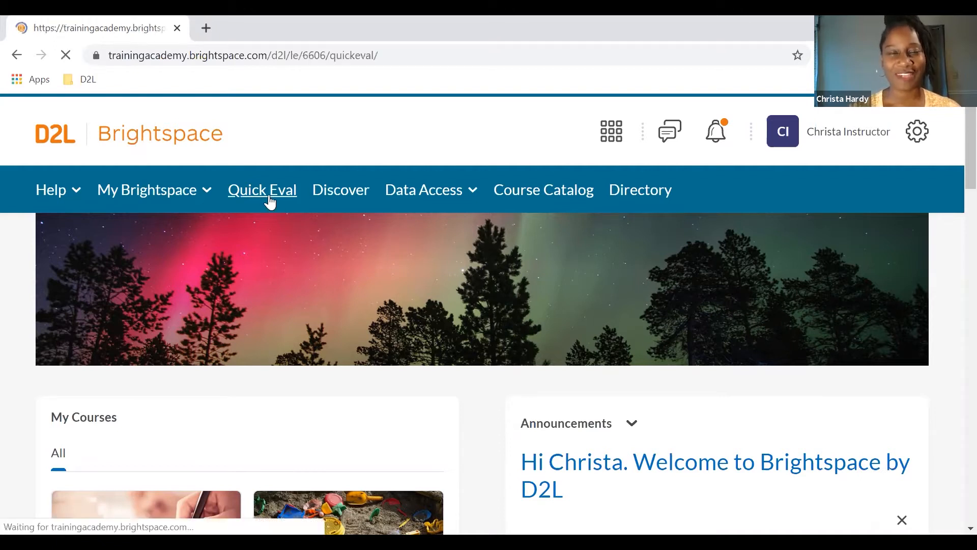
Step: Select Lana Kane's Write Your First Review submission for evaluation
{"action": "left_click", "coordinate": [261, 189]}
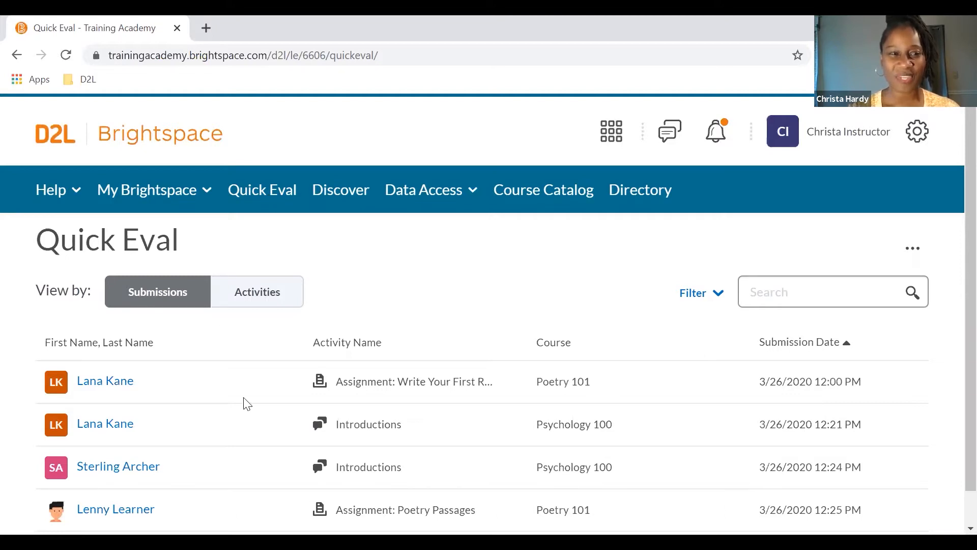
{"action": "scroll", "scroll_direction": "down", "scroll_amount": 3}
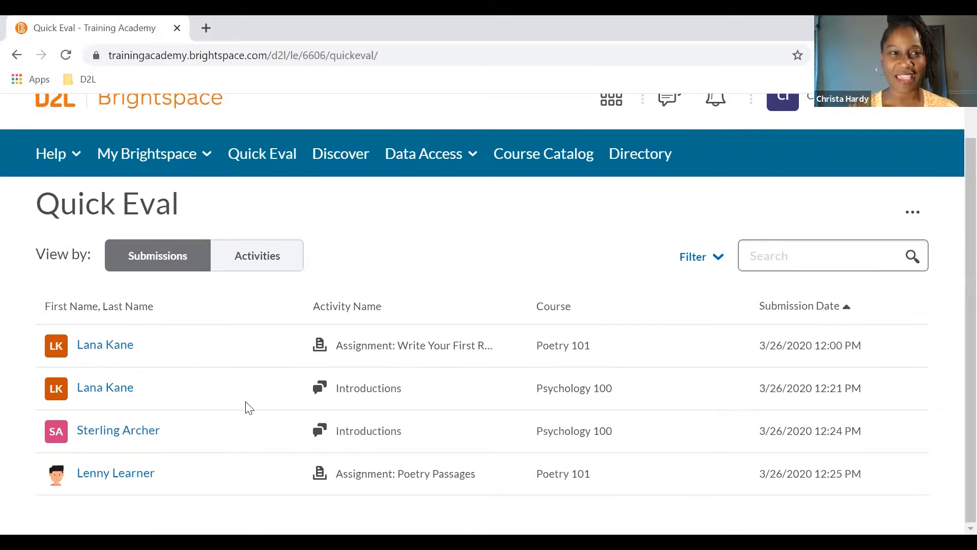
{"action": "mouse_move", "coordinate": [148, 419]}
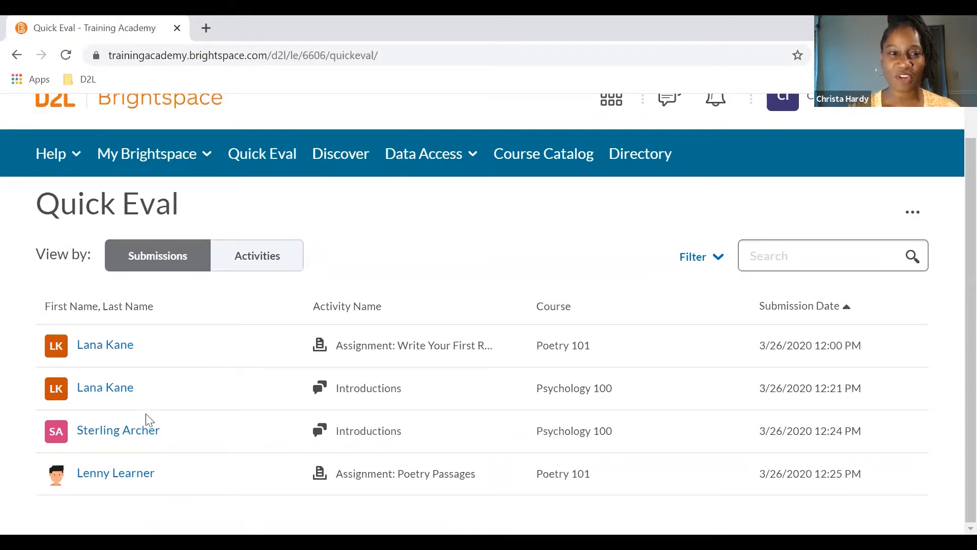
{"action": "mouse_move", "coordinate": [118, 430]}
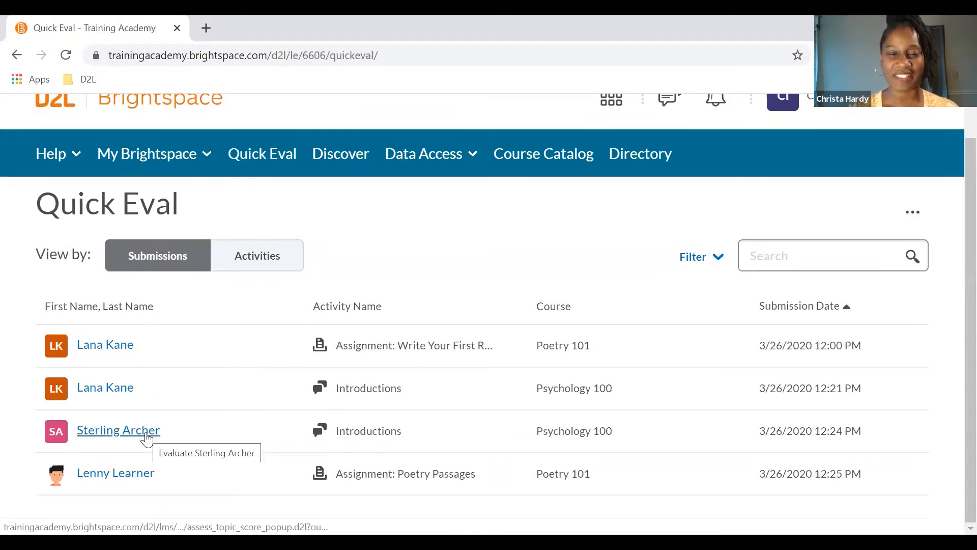
{"action": "mouse_move", "coordinate": [216, 393]}
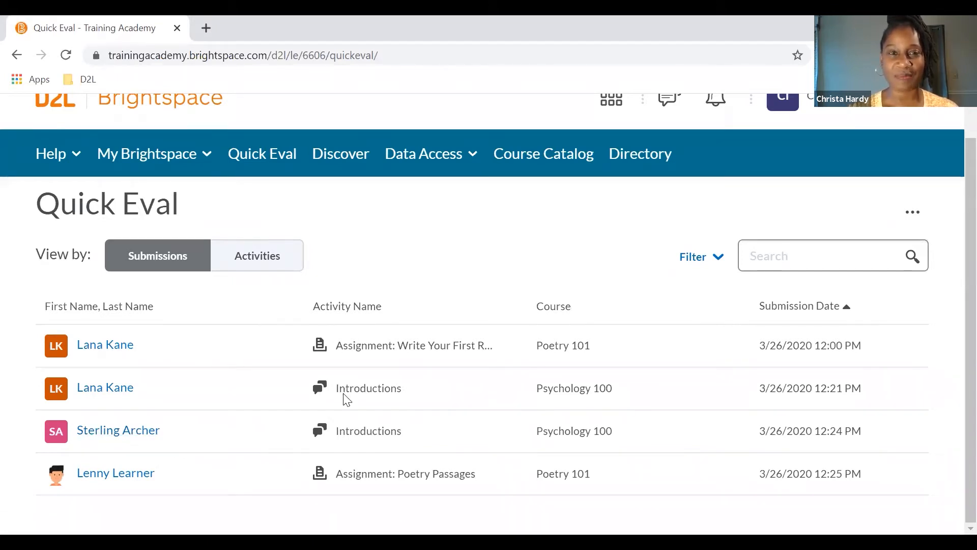
{"action": "mouse_move", "coordinate": [330, 414]}
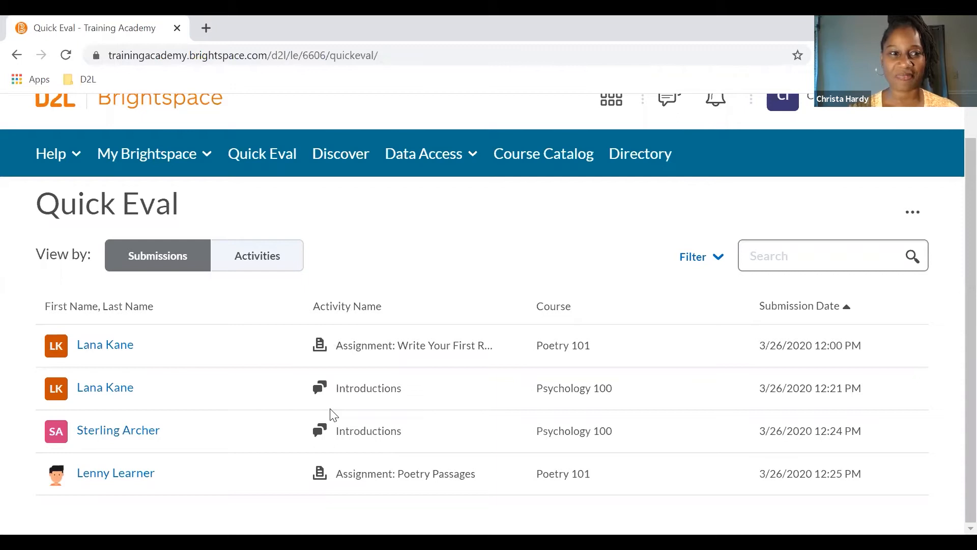
{"action": "mouse_move", "coordinate": [105, 344]}
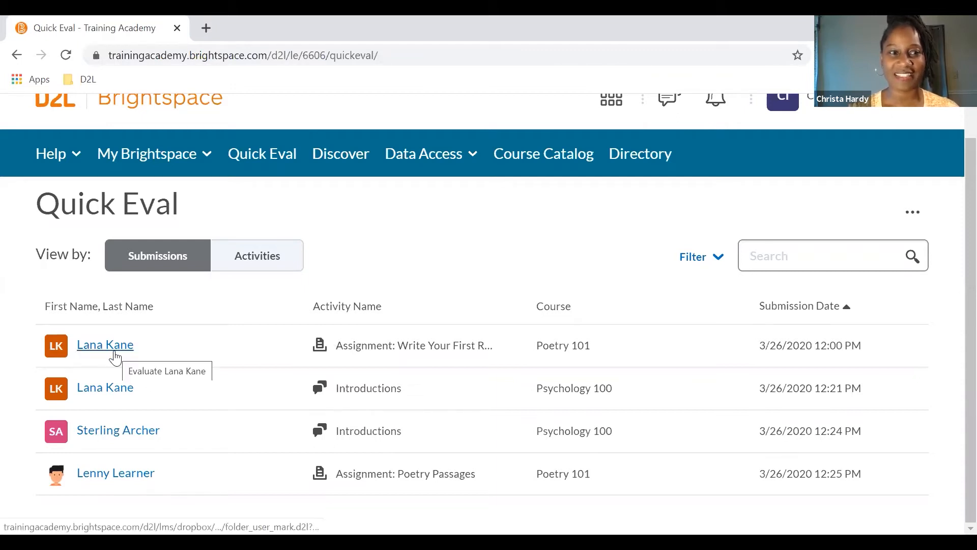
{"action": "left_click", "coordinate": [105, 344]}
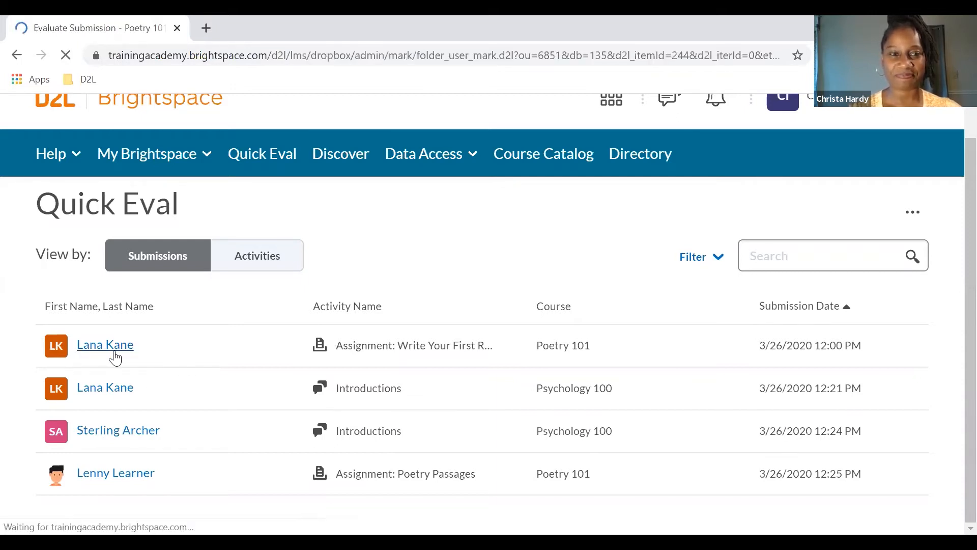
Step: View Review Assignment.docx in the viewer with the score field out of 12 visible
{"action": "left_click", "coordinate": [105, 344]}
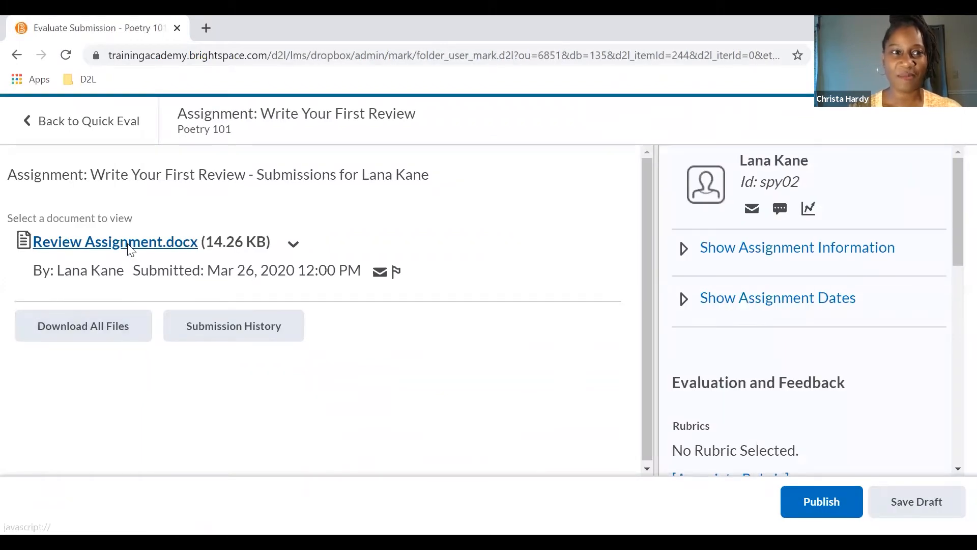
{"action": "left_click", "coordinate": [115, 243]}
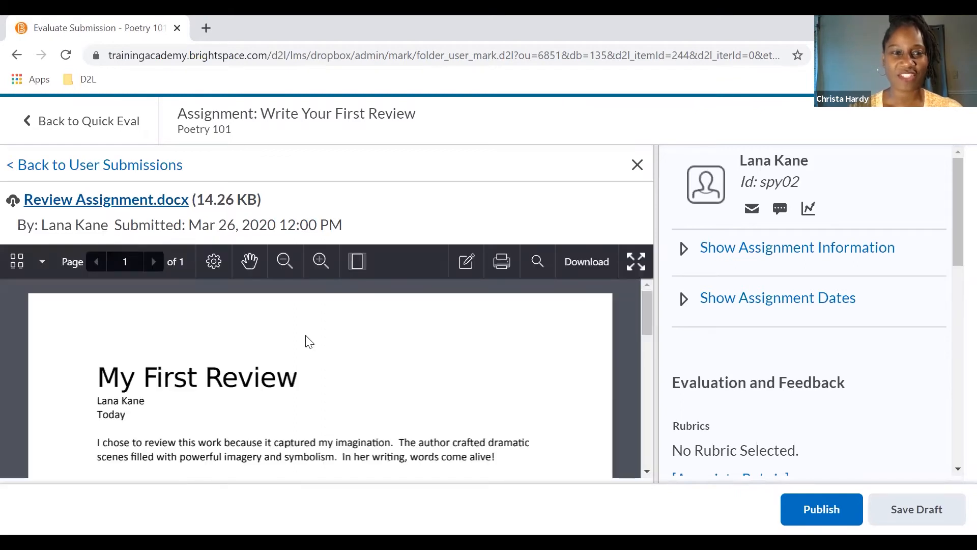
{"action": "scroll", "scroll_direction": "down", "scroll_amount": 3}
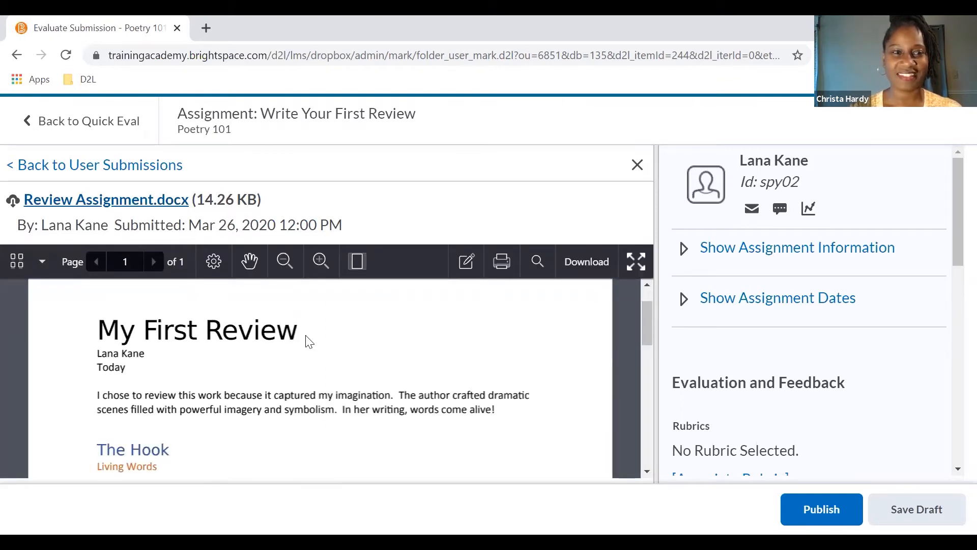
{"action": "scroll", "scroll_direction": "down", "scroll_amount": 3}
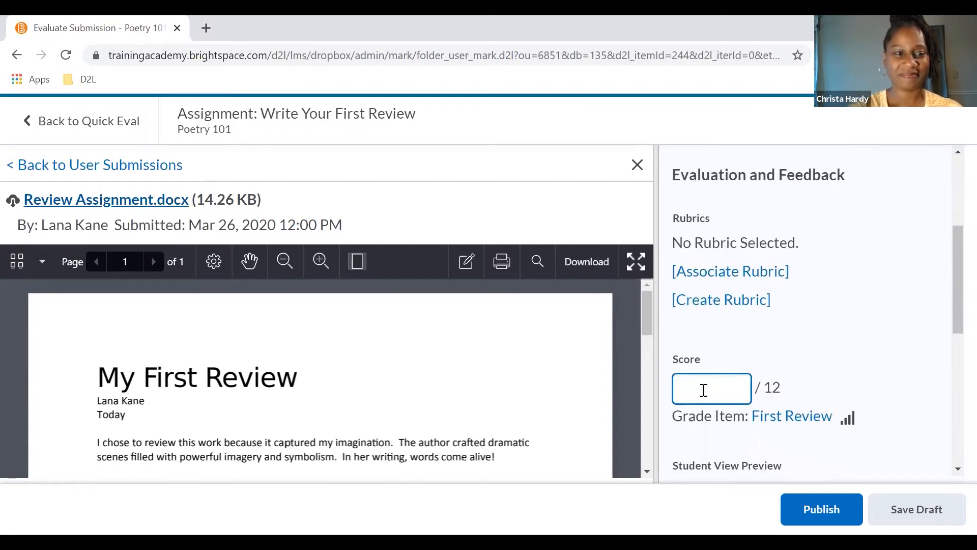
Step: Score the review 12 out of 12 with feedback 'Great job!' and publish it
{"action": "type", "text": "12"}
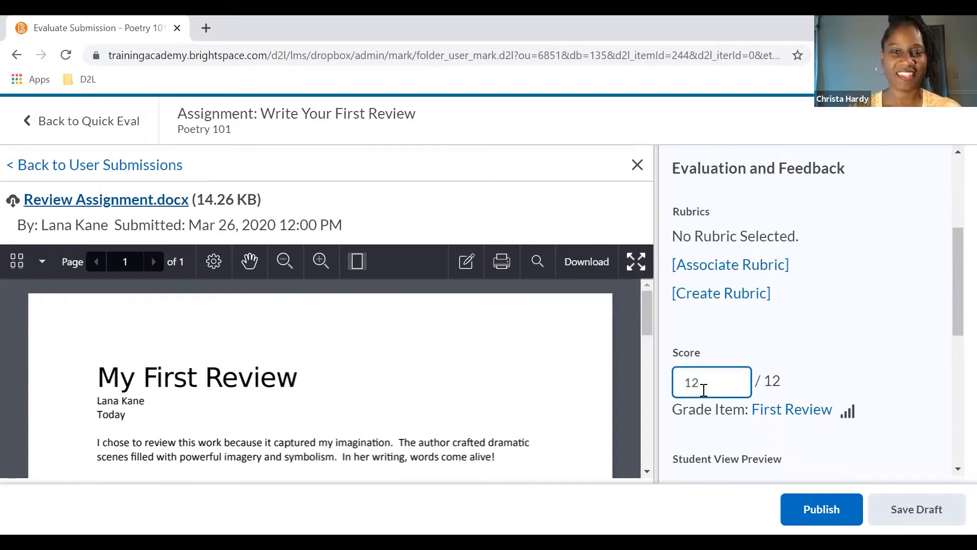
{"action": "scroll", "scroll_direction": "down", "scroll_amount": 3}
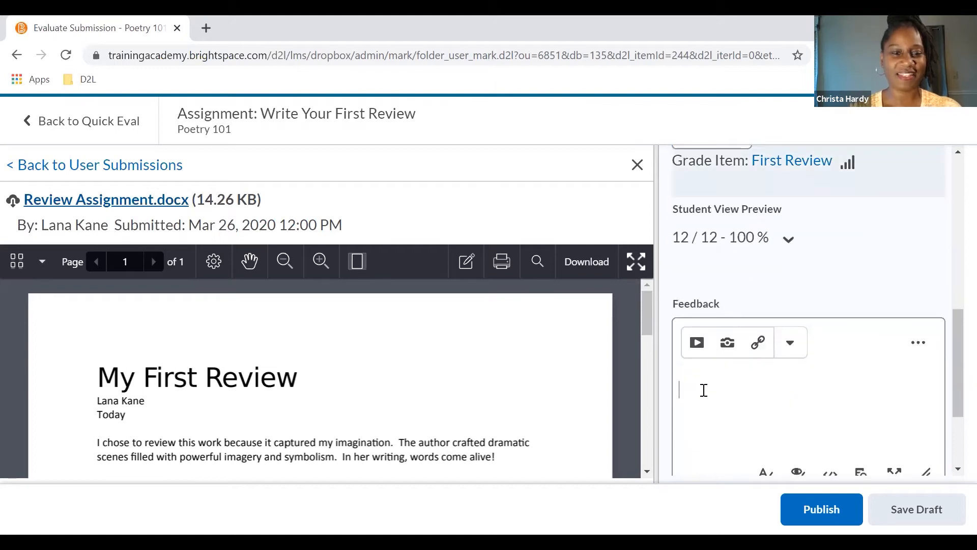
{"action": "type", "text": "Great"}
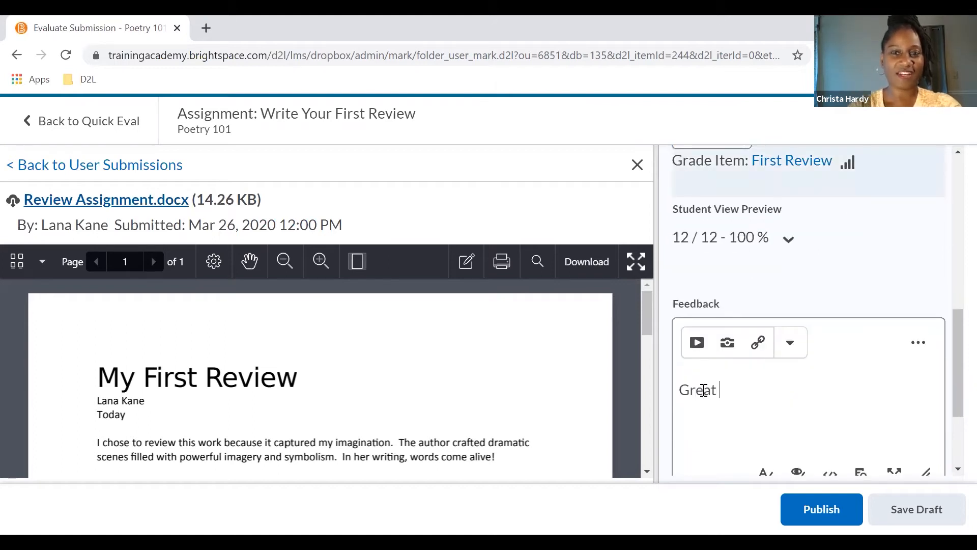
{"action": "type", "text": "job!"}
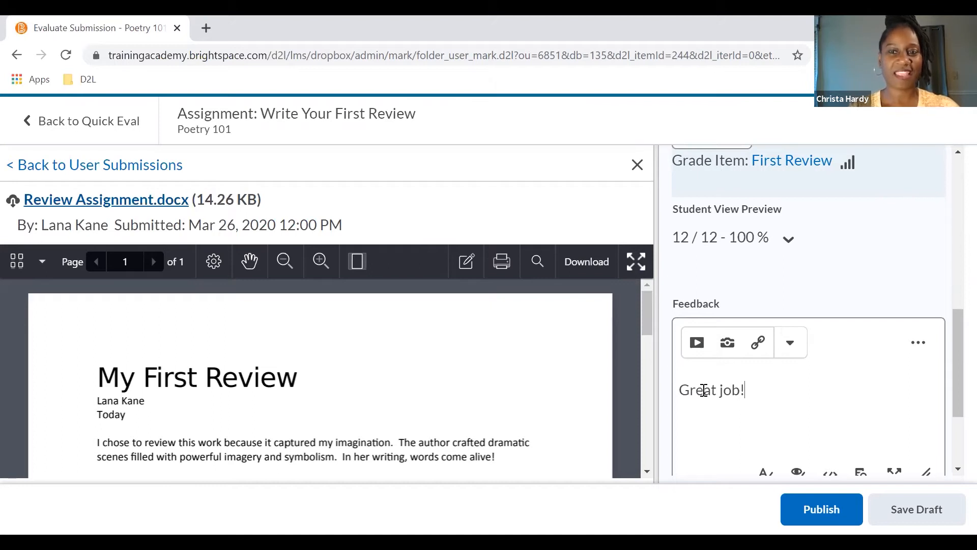
{"action": "left_click", "coordinate": [821, 509]}
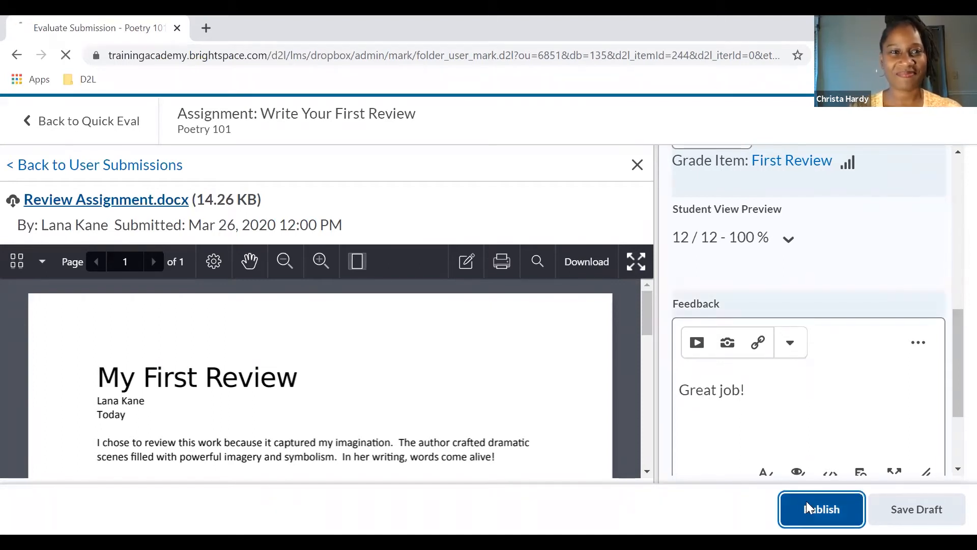
{"action": "left_click", "coordinate": [821, 509]}
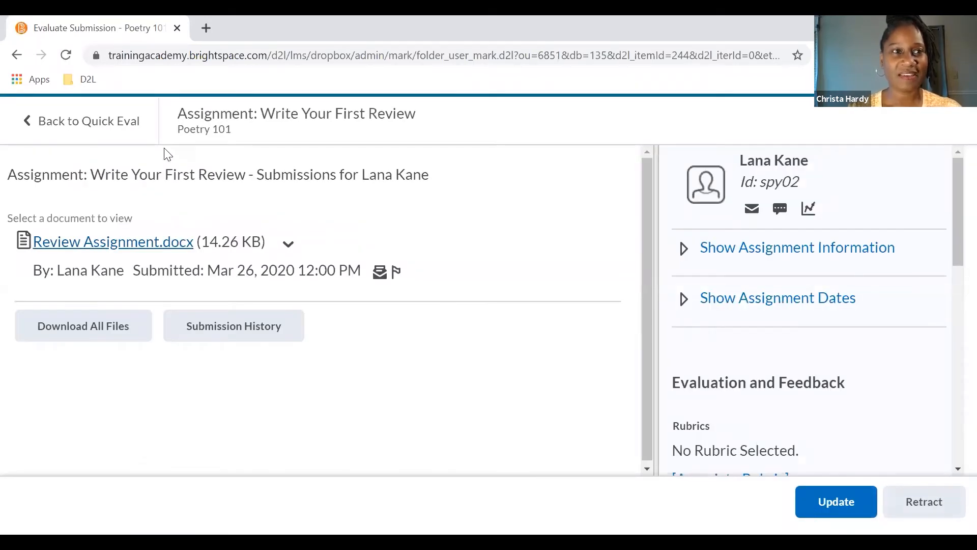
Step: Return to the Quick Eval submissions list, now without Lana Kane's graded review
{"action": "left_click", "coordinate": [89, 120]}
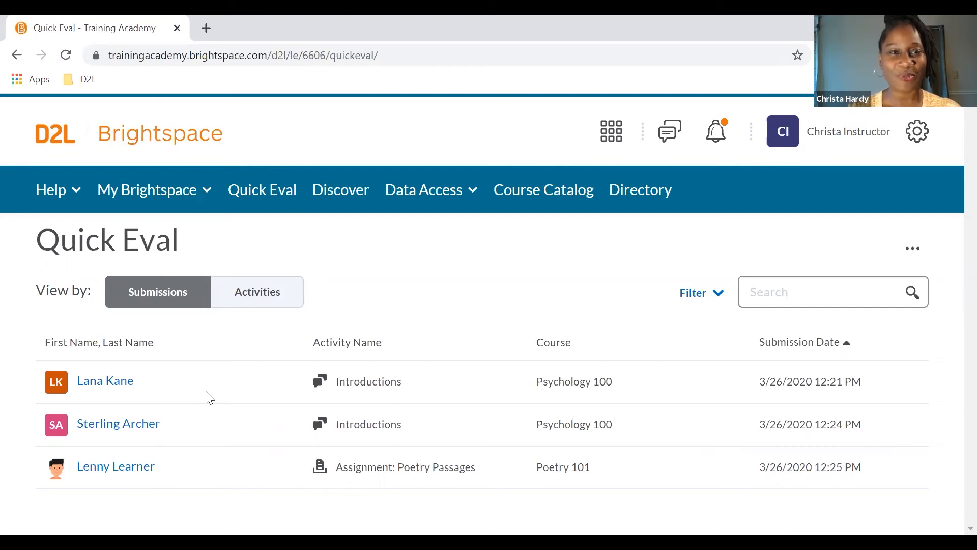
{"action": "mouse_move", "coordinate": [486, 391]}
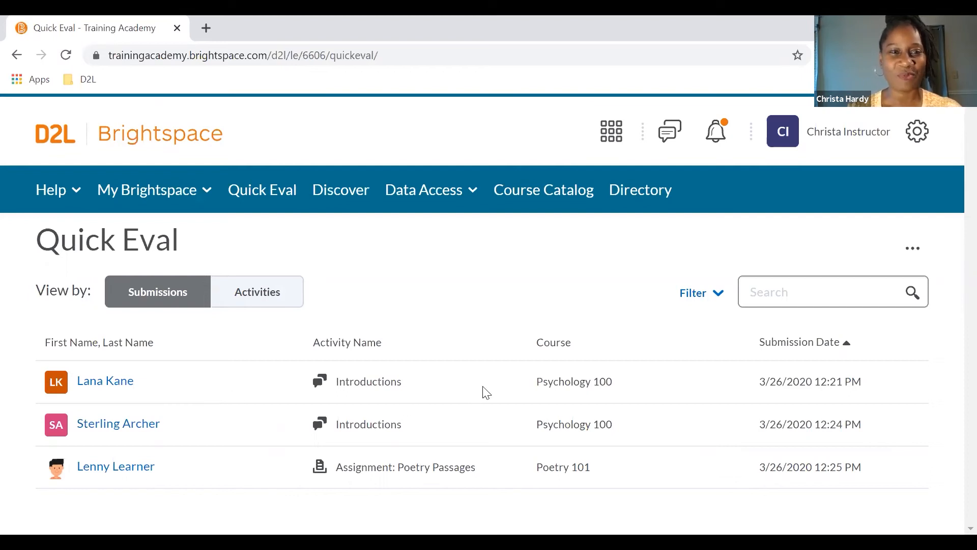
{"action": "mouse_move", "coordinate": [546, 436]}
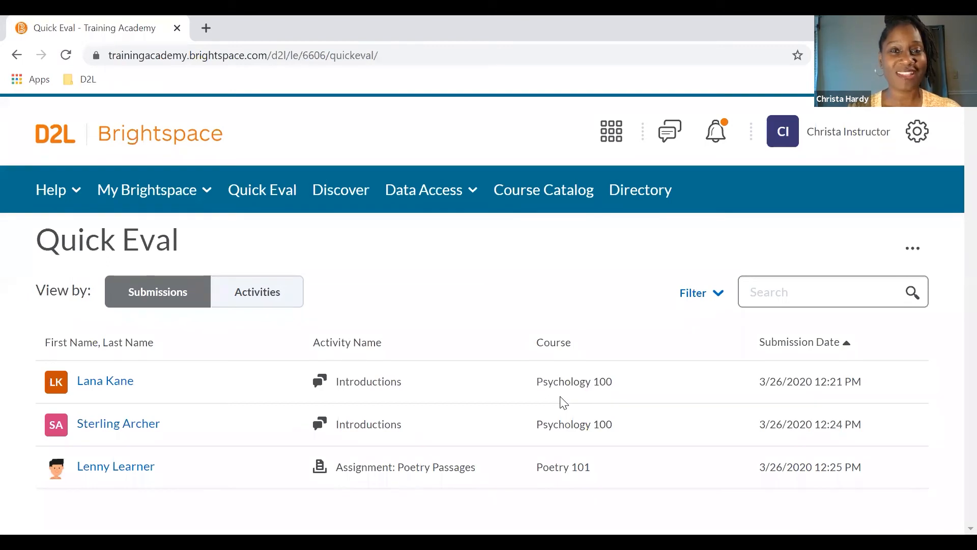
{"action": "mouse_move", "coordinate": [345, 308]}
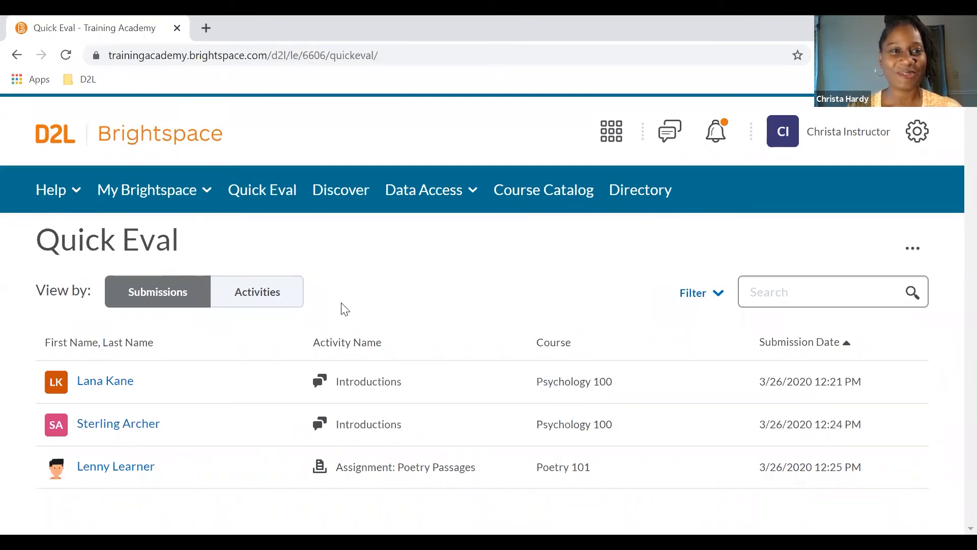
Step: Switch Quick Eval to Activities view, showing Write Your First Review at 1/3 evaluated
{"action": "left_click", "coordinate": [257, 291]}
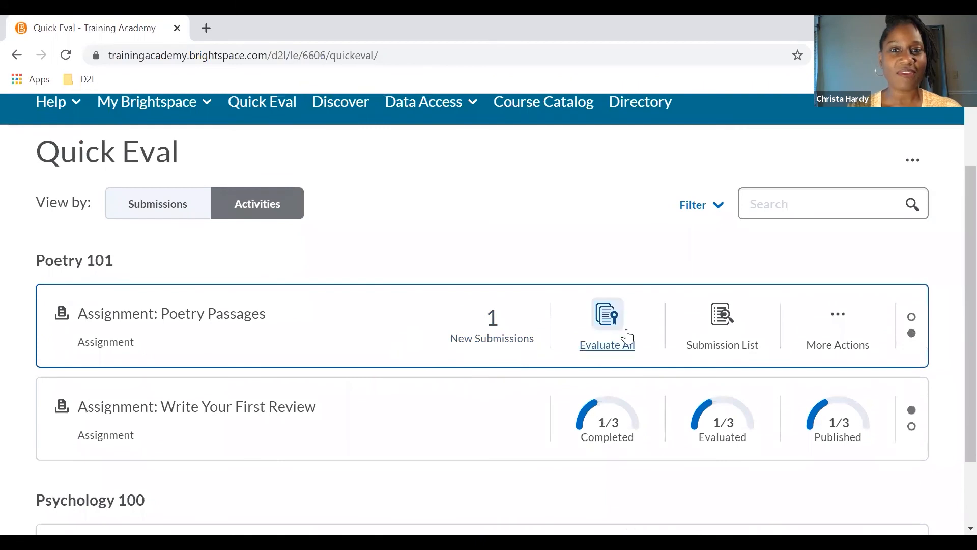
{"action": "mouse_move", "coordinate": [606, 318]}
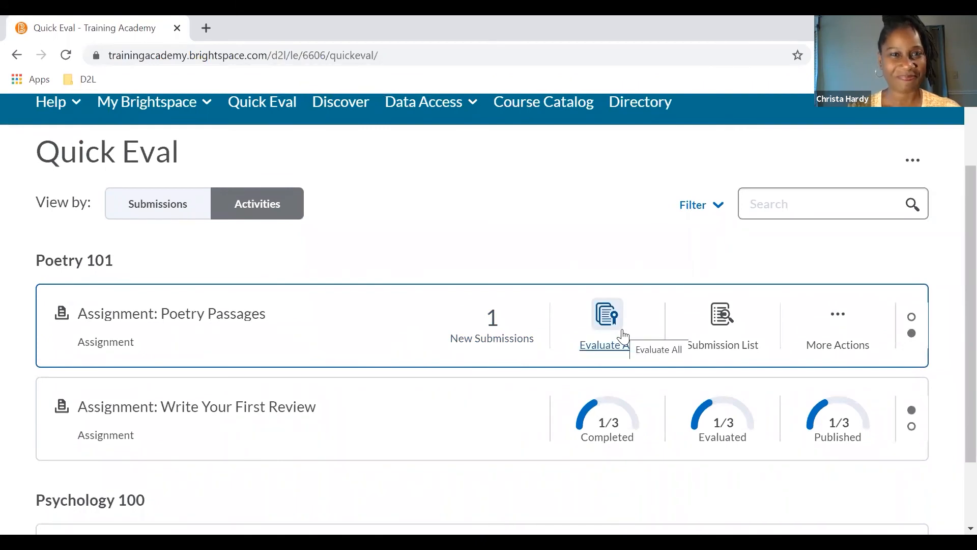